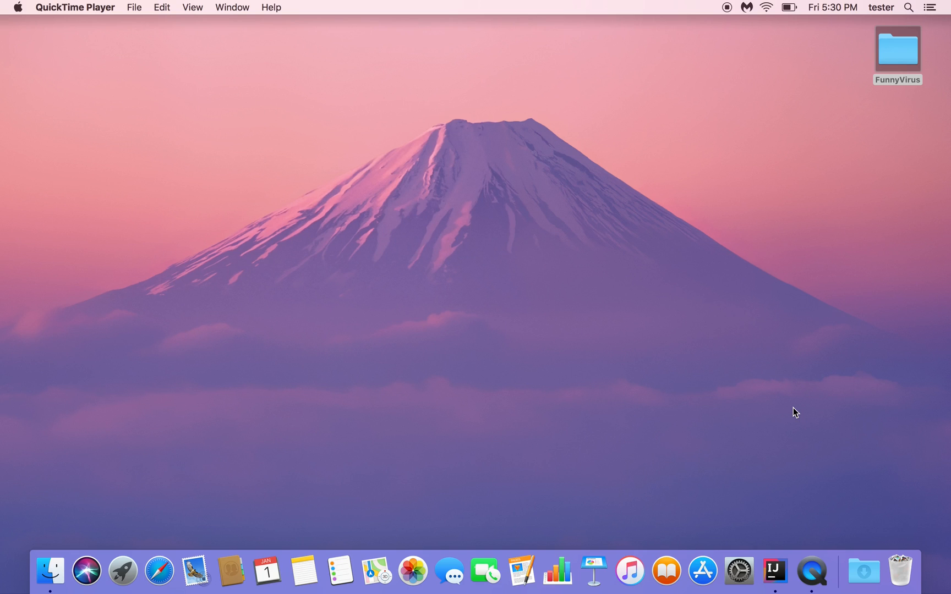
{"action": "mouse_move", "coordinate": [719, 405]}
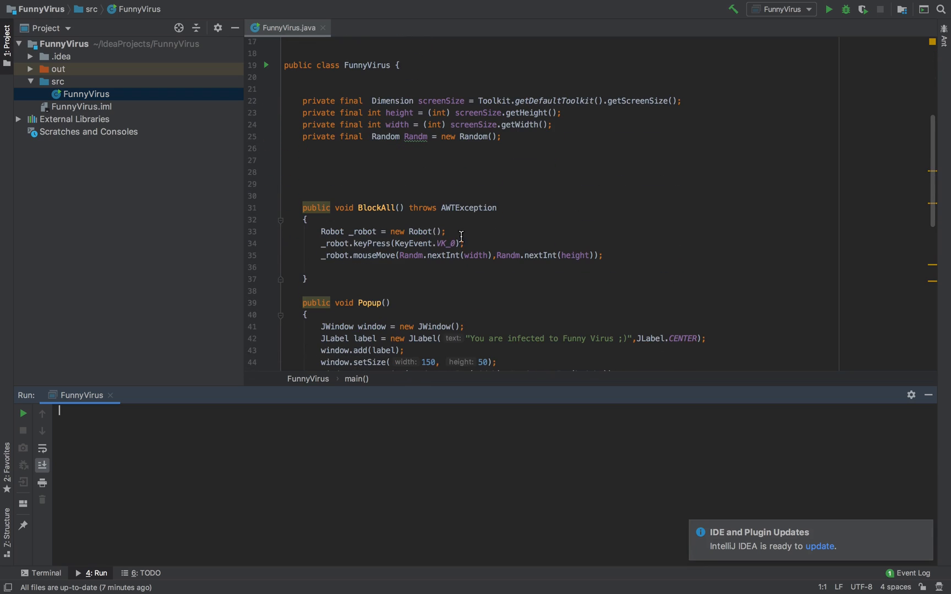
{"action": "mouse_move", "coordinate": [450, 219]}
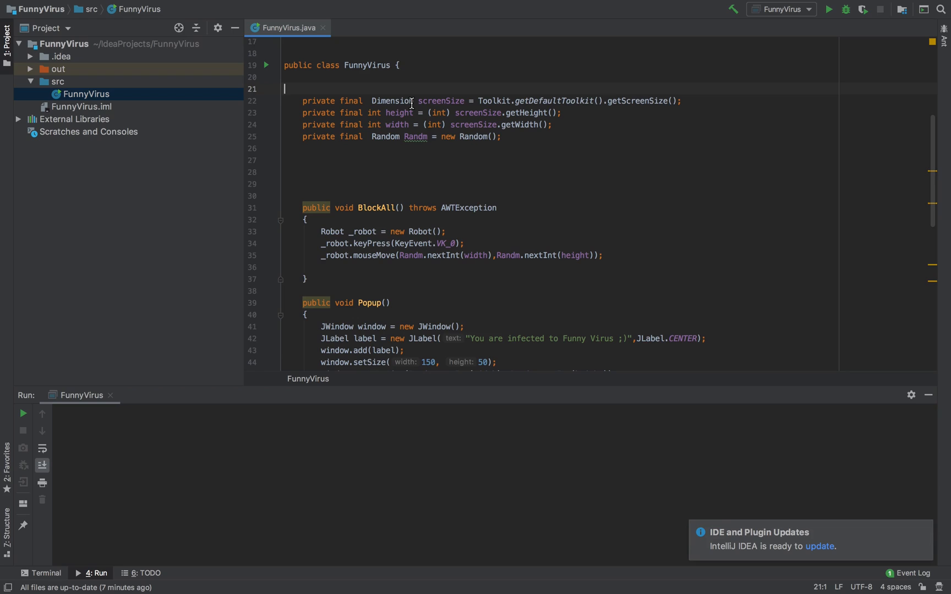
{"action": "mouse_move", "coordinate": [462, 194]}
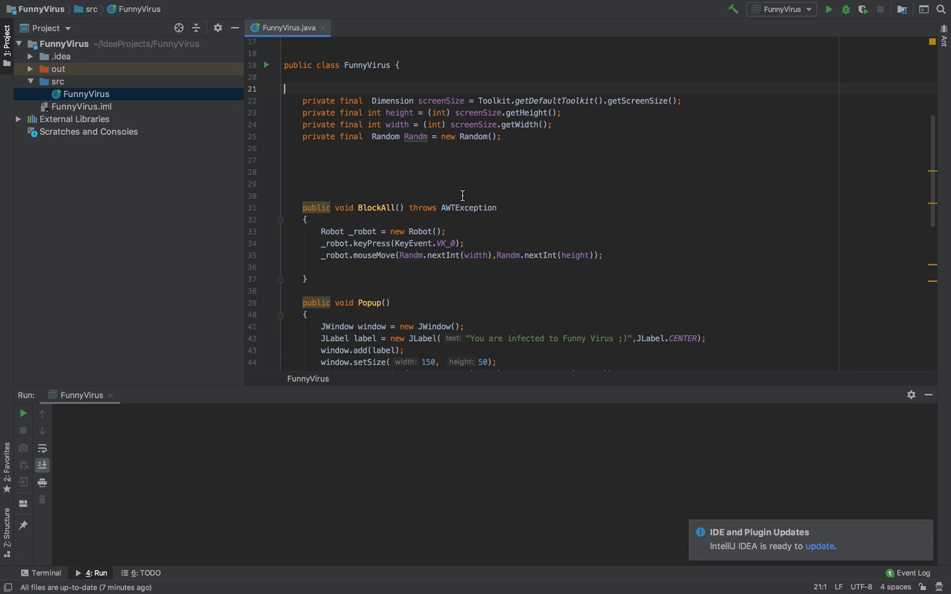
{"action": "scroll", "scroll_direction": "down", "scroll_amount": 3}
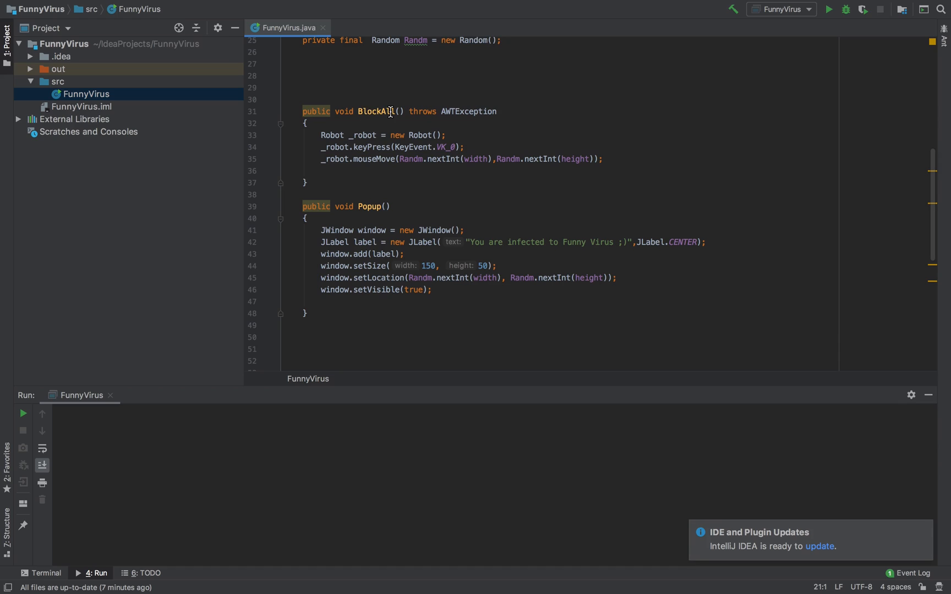
{"action": "mouse_move", "coordinate": [441, 144]}
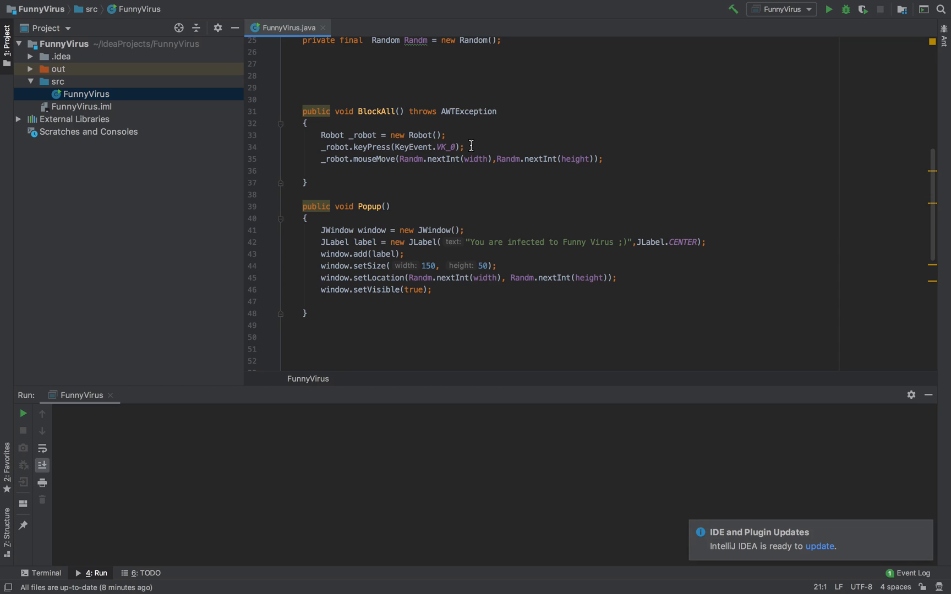
{"action": "mouse_move", "coordinate": [562, 199]}
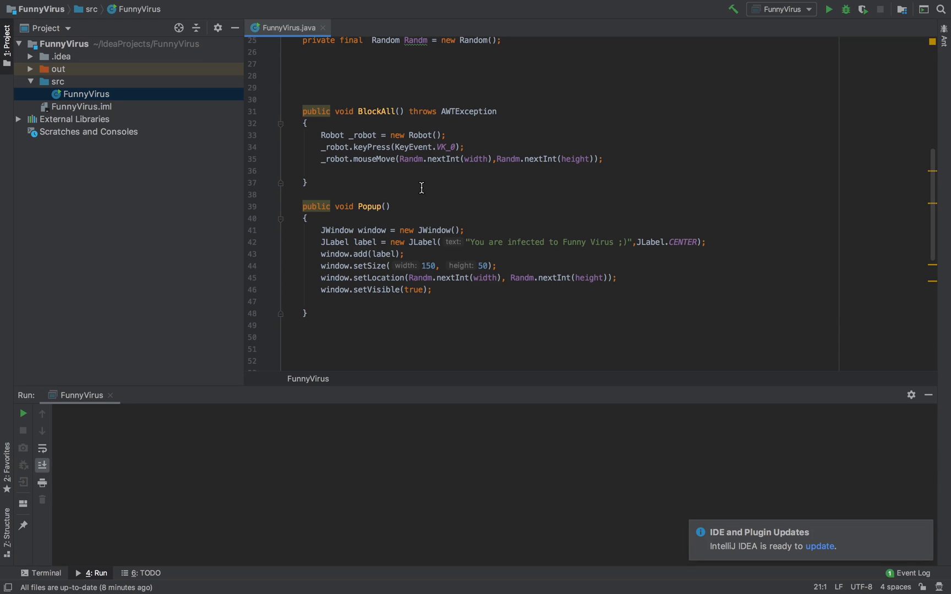
{"action": "scroll", "scroll_direction": "down", "scroll_amount": 3}
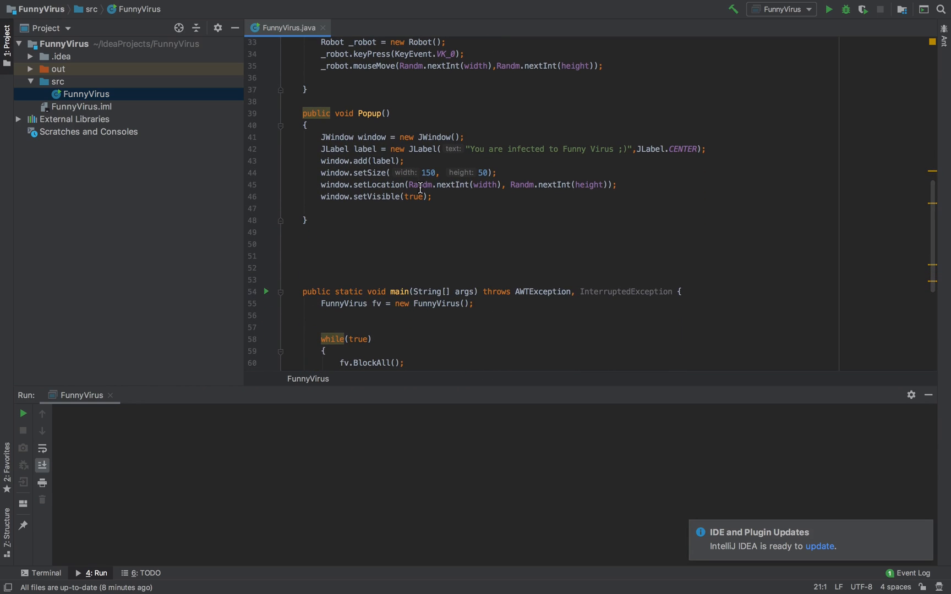
{"action": "mouse_move", "coordinate": [455, 158]}
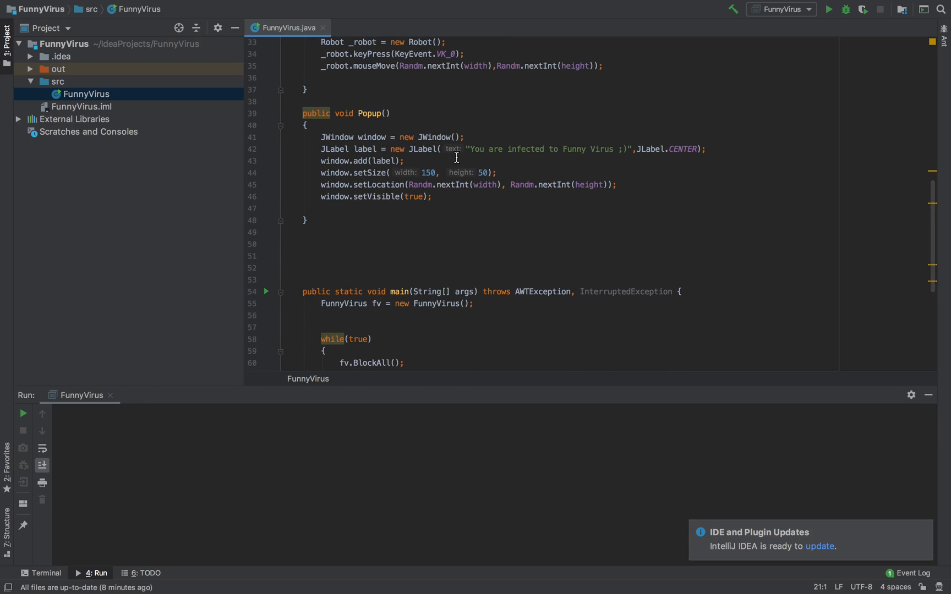
{"action": "mouse_move", "coordinate": [456, 158]}
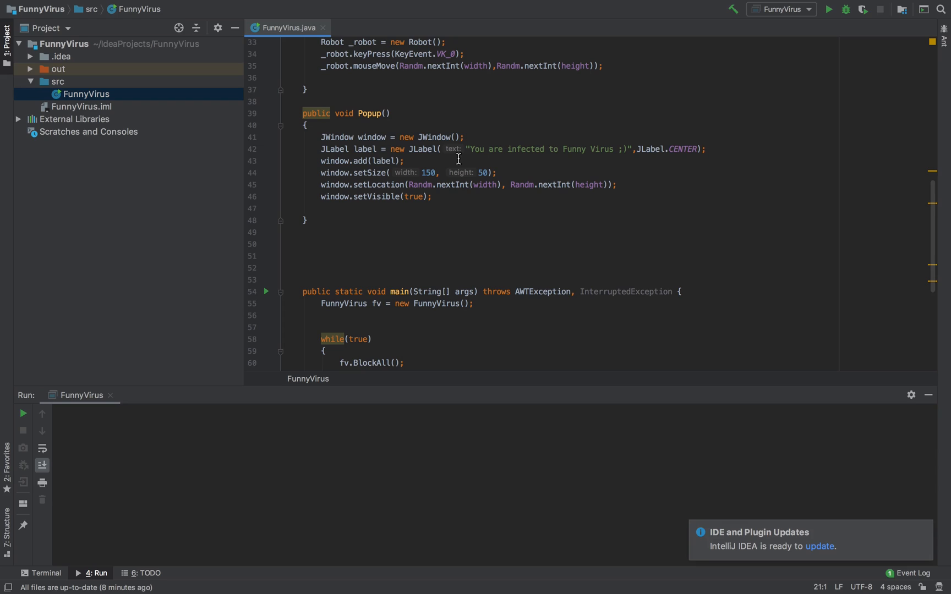
{"action": "scroll", "scroll_direction": "down", "scroll_amount": 3}
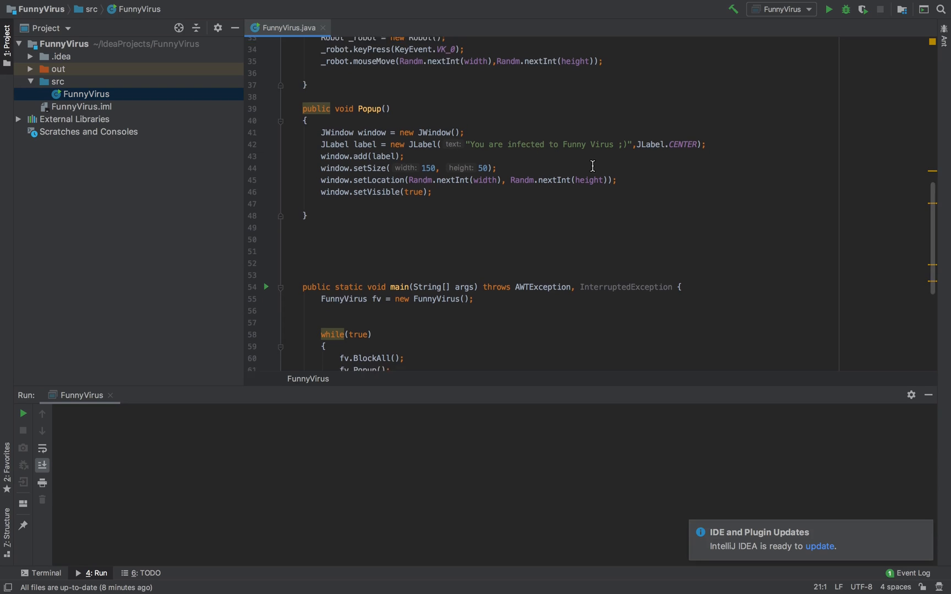
{"action": "scroll", "scroll_direction": "down", "scroll_amount": 3}
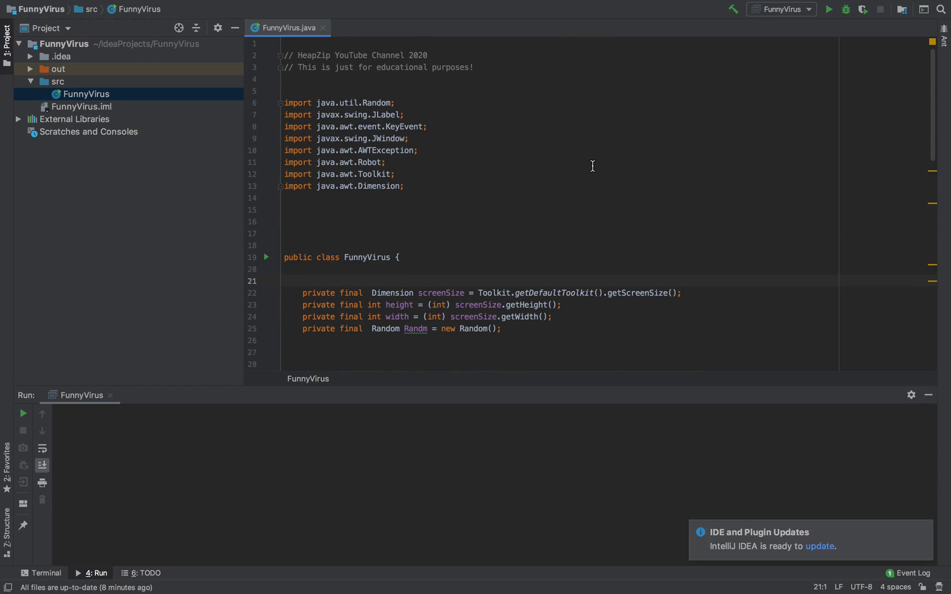
{"action": "scroll", "scroll_direction": "down", "scroll_amount": 3}
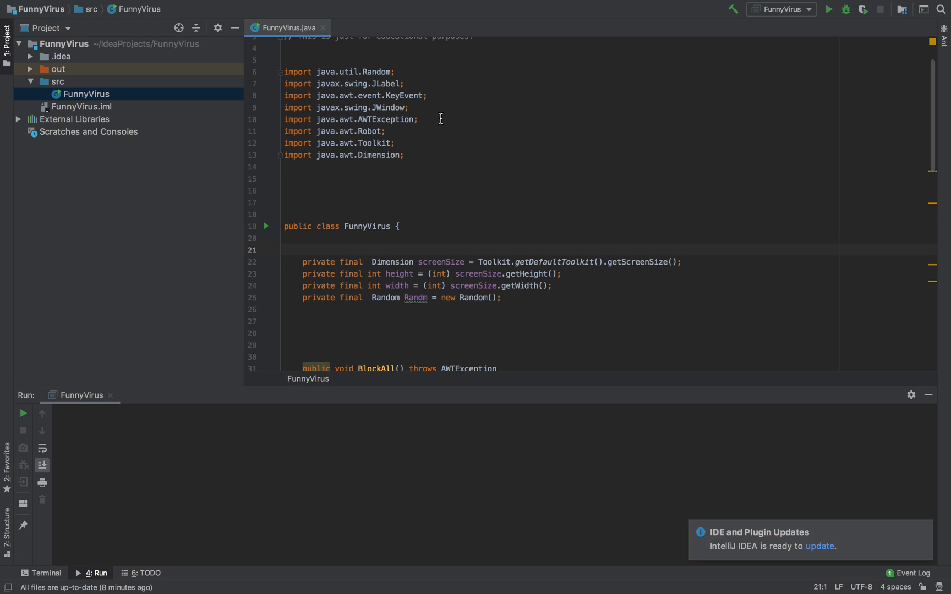
{"action": "mouse_move", "coordinate": [377, 96]}
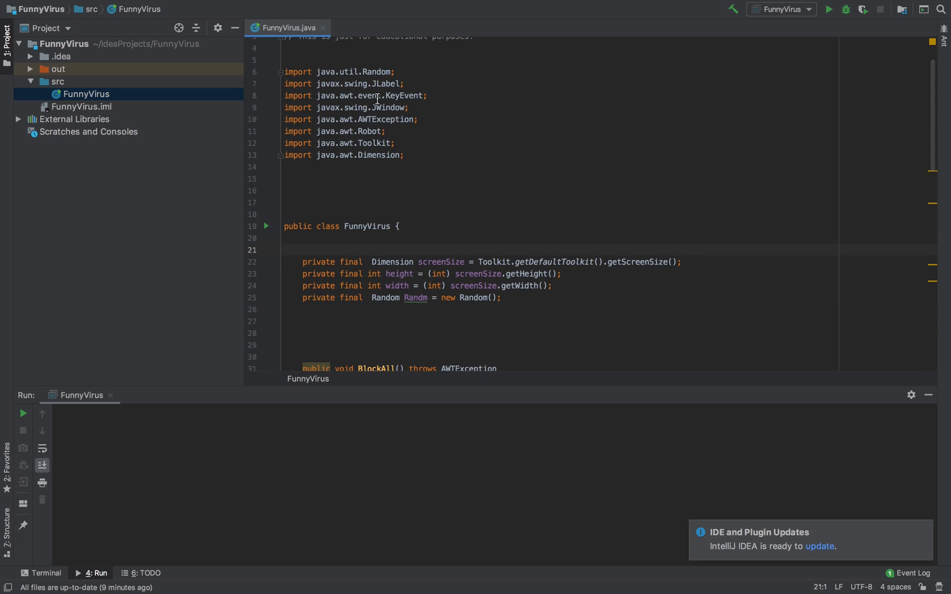
{"action": "scroll", "scroll_direction": "down", "scroll_amount": 3}
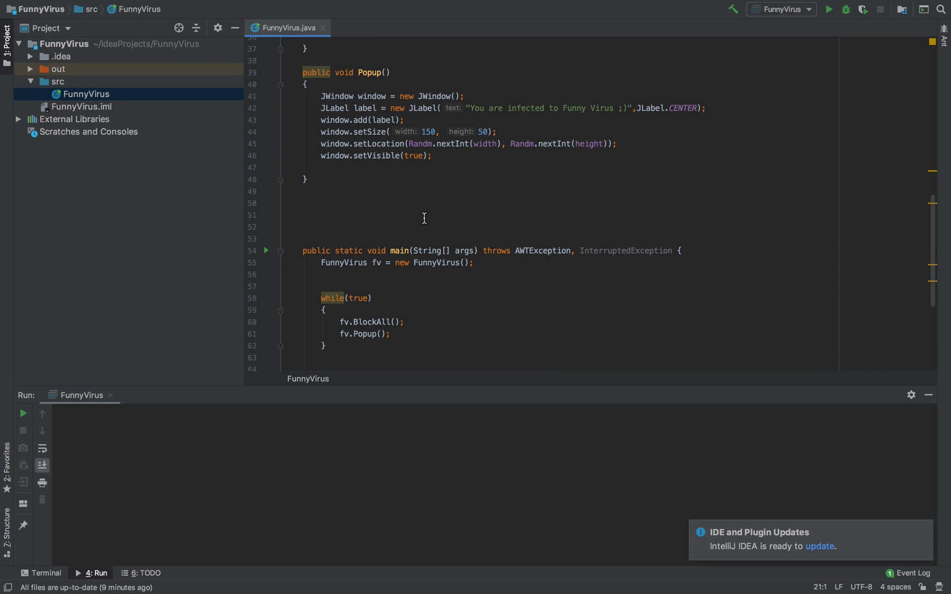
{"action": "mouse_move", "coordinate": [405, 262]}
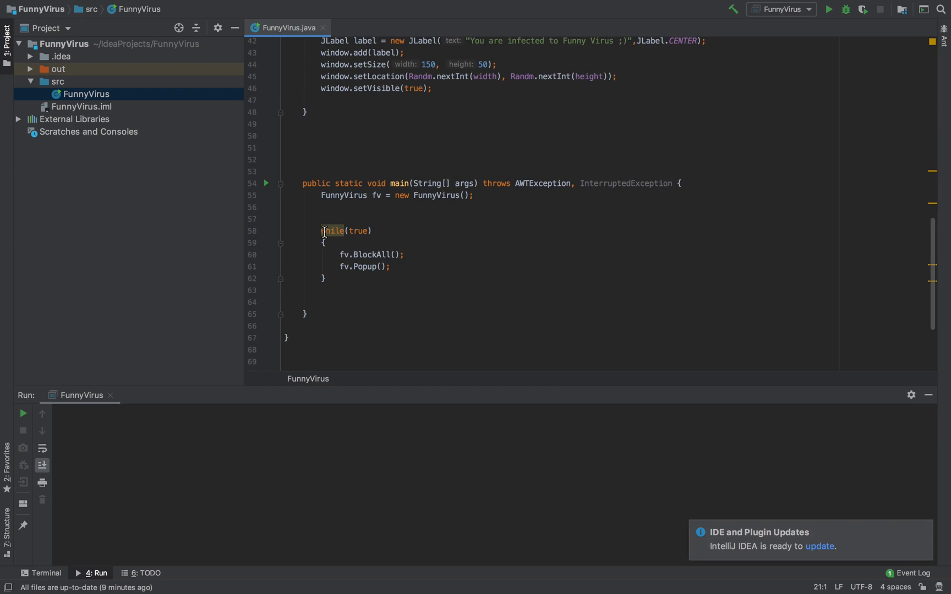
Comment out while(true) and write for(int i=0;i<200;i++) in its place in main.
{"action": "left_click", "coordinate": [325, 230]}
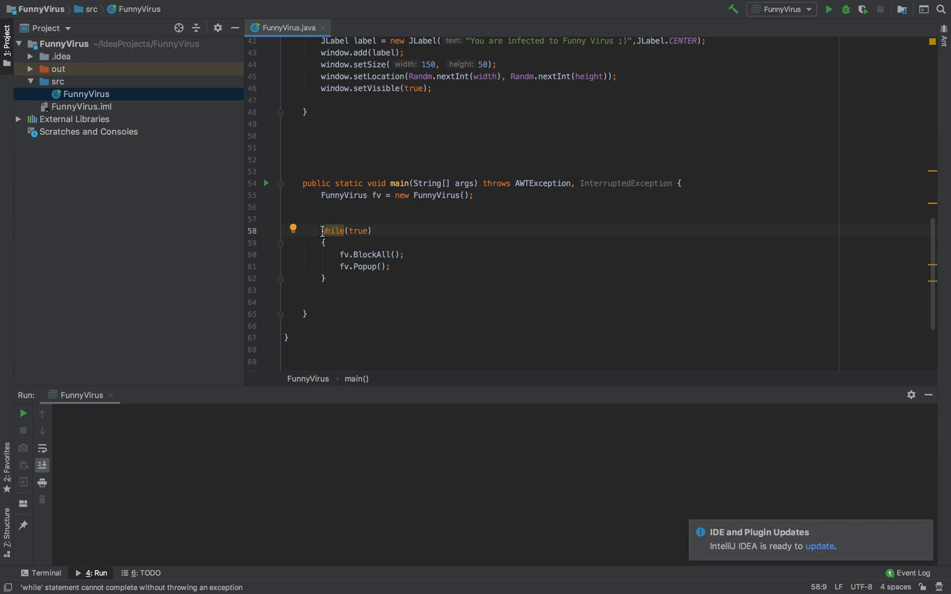
{"action": "type", "text": "//"}
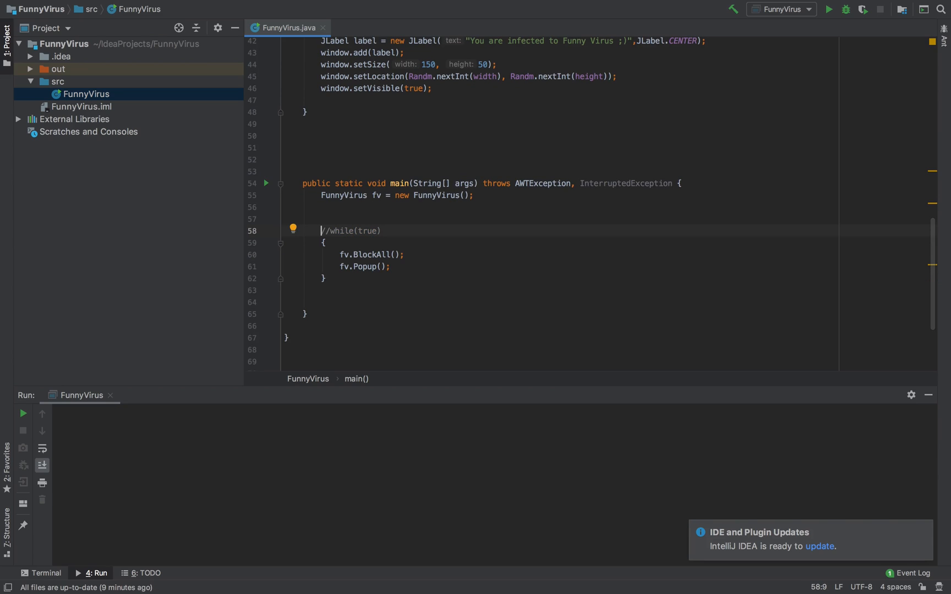
{"action": "type", "text": "for()"}
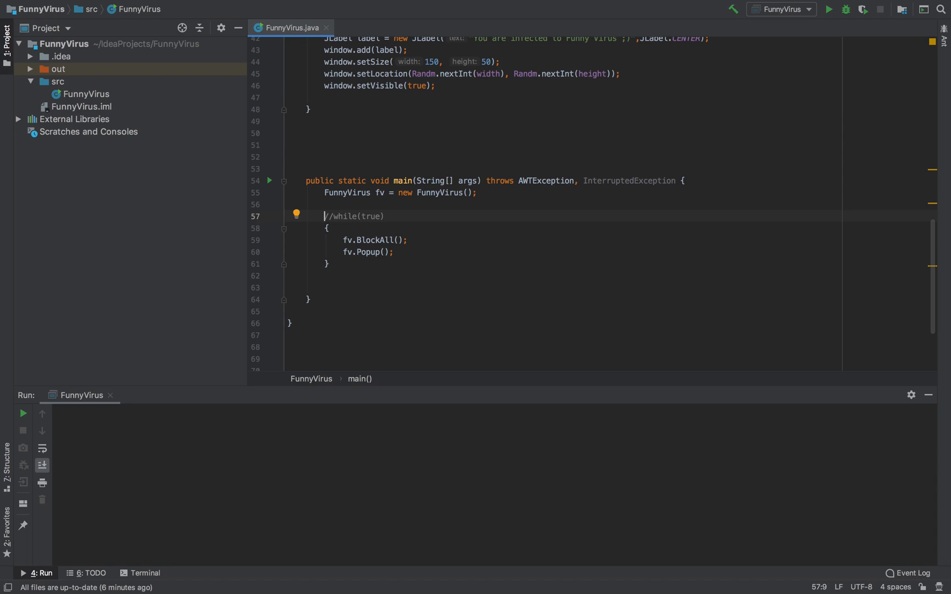
{"action": "type", "text": "for()"}
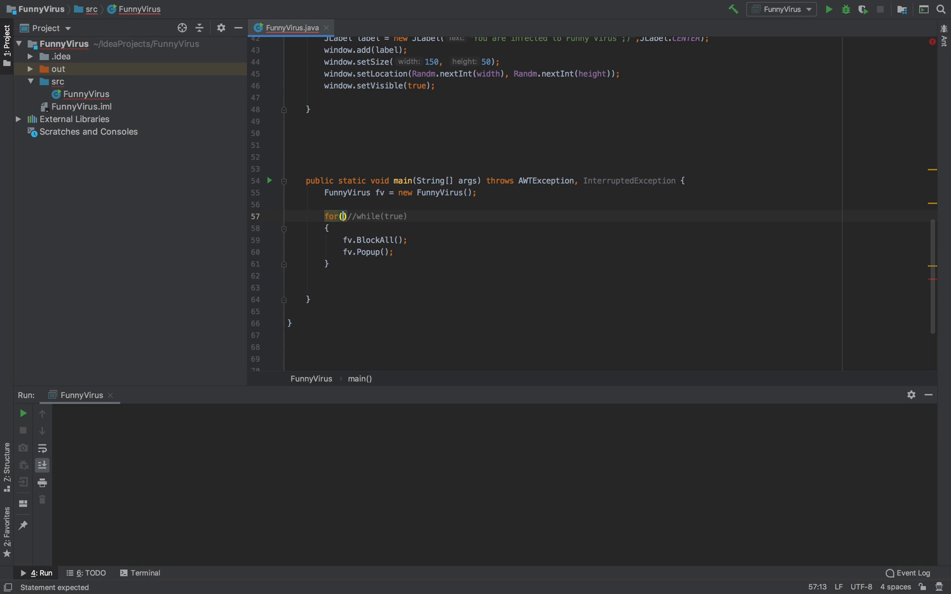
{"action": "type", "text": "int i"}
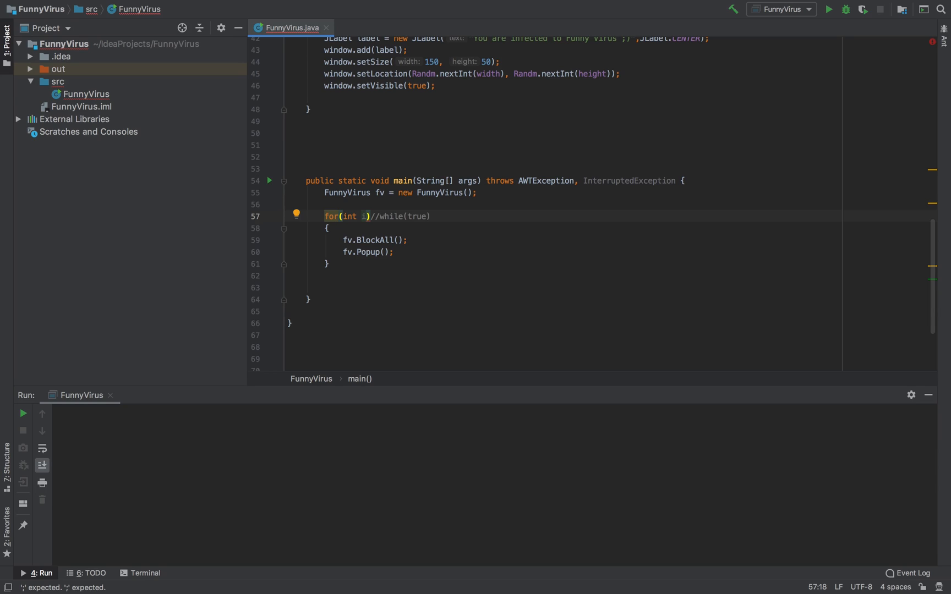
{"action": "type", "text": "="}
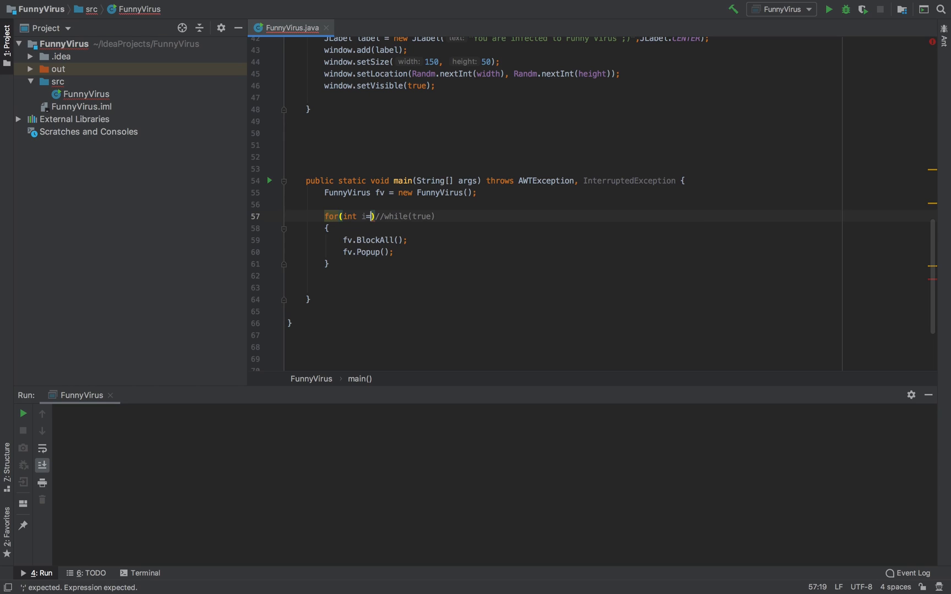
{"action": "type", "text": "0;i<2"}
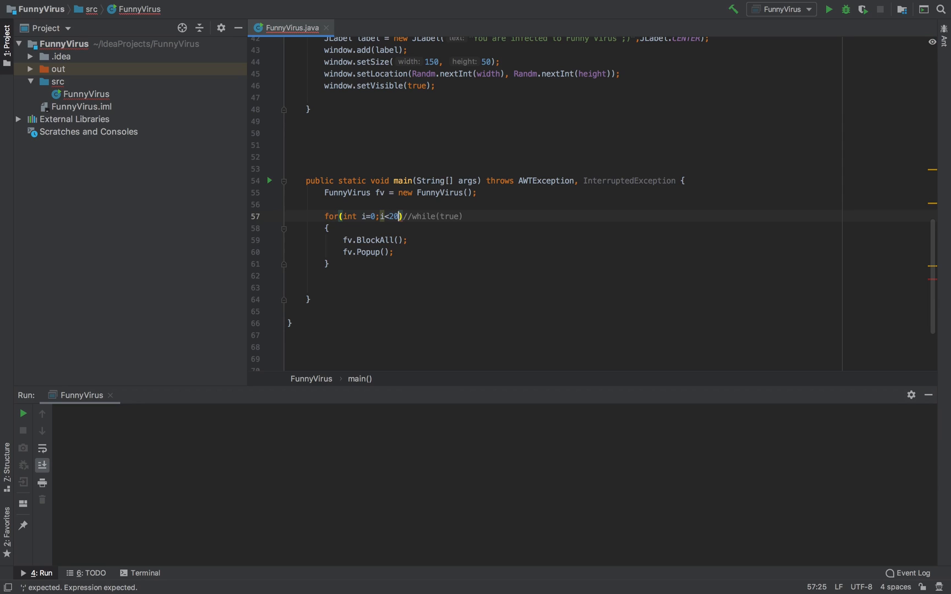
{"action": "type", "text": "0;i"}
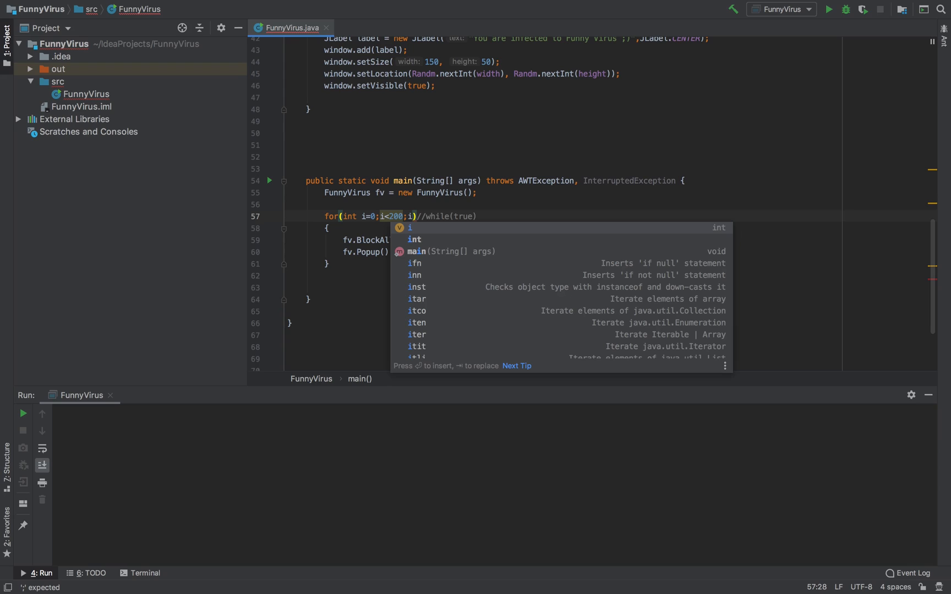
{"action": "type", "text": "++"}
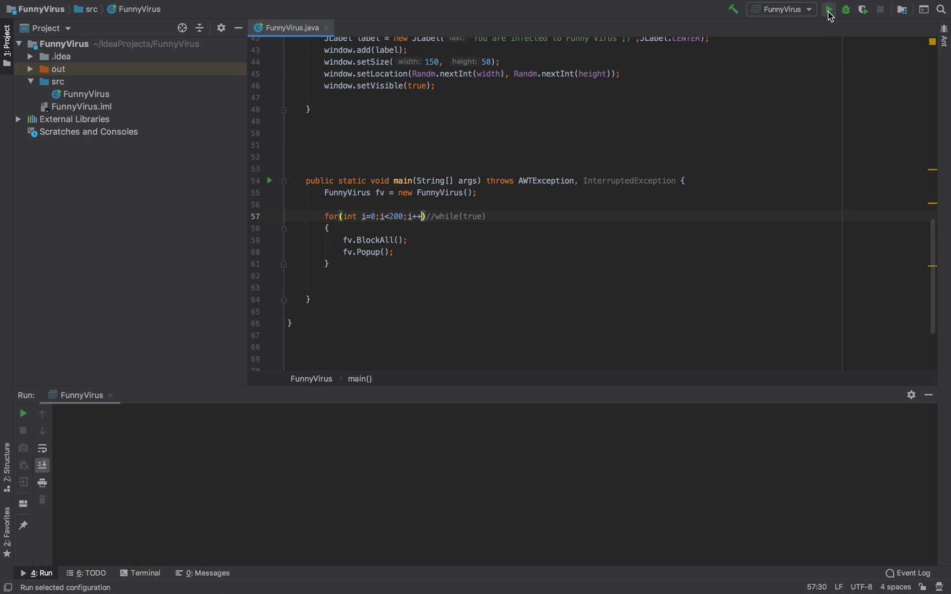
{"action": "mouse_move", "coordinate": [781, 571]}
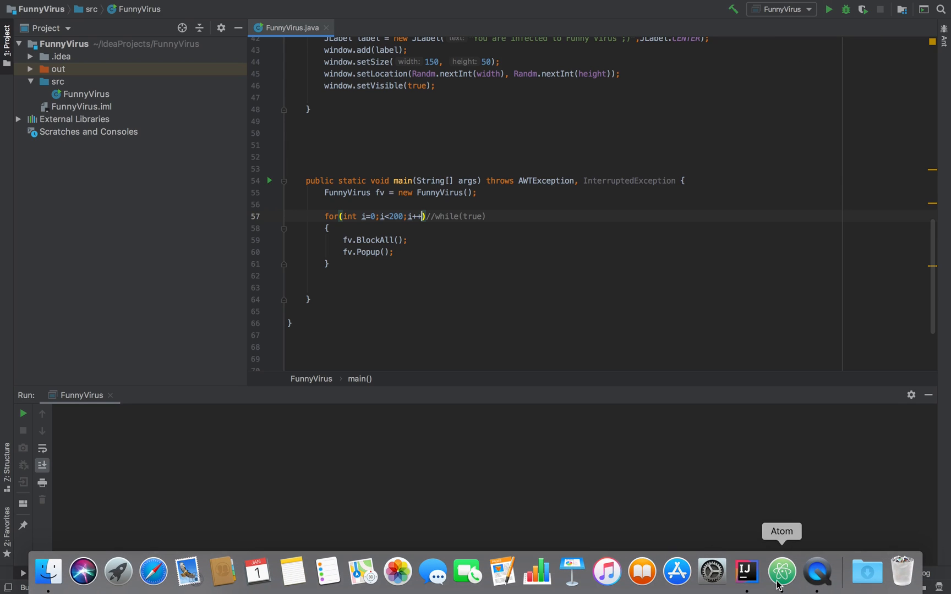
Build and run the FunnyVirus configuration so infection popups cover the desktop.
{"action": "left_click", "coordinate": [782, 572]}
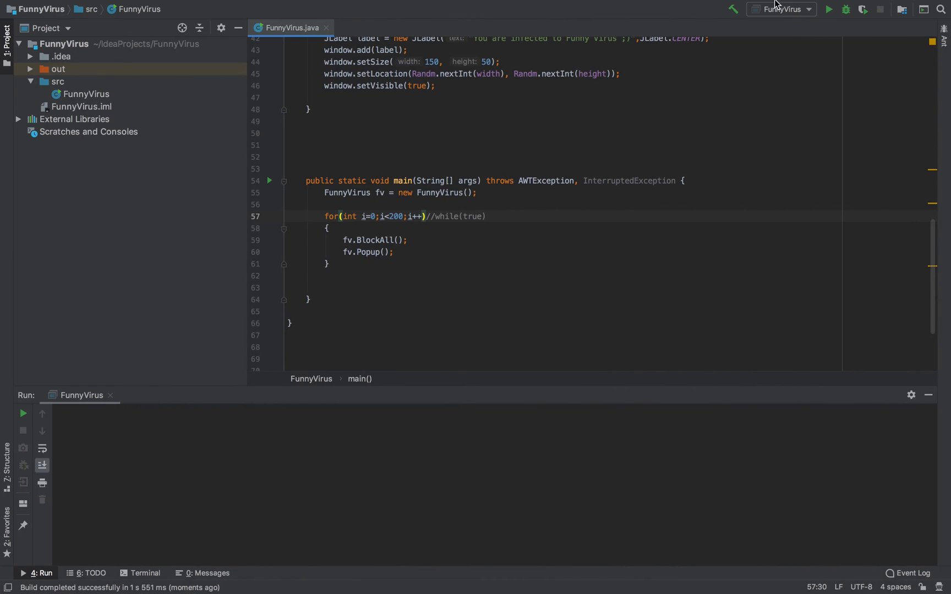
{"action": "left_click", "coordinate": [828, 9]}
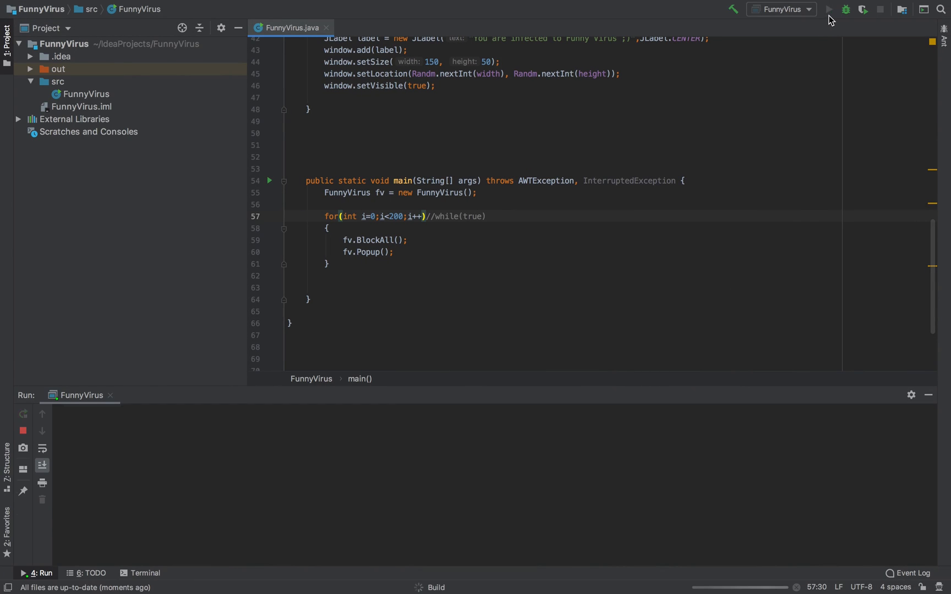
{"action": "left_click", "coordinate": [829, 8]}
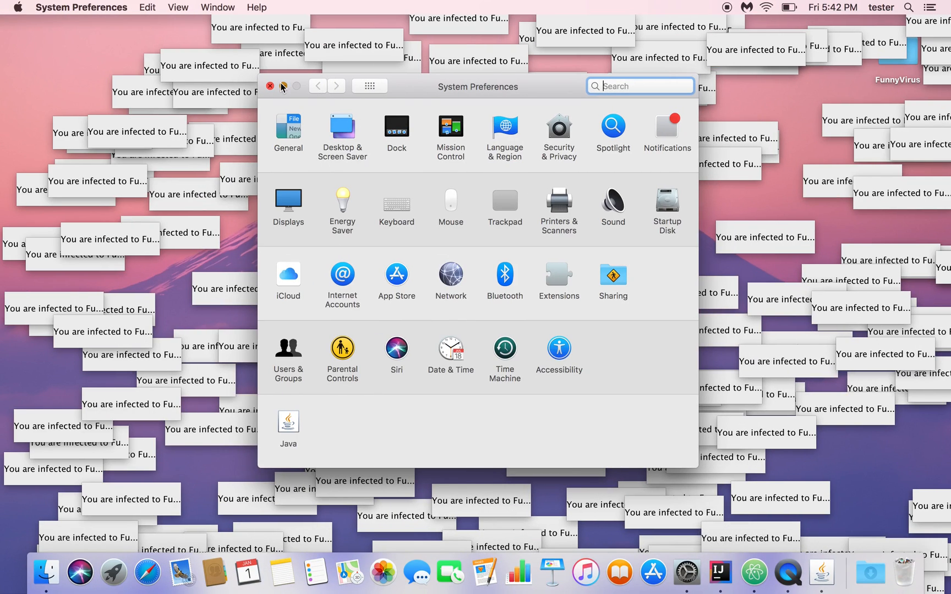
Close the System Preferences window, leaving the desktop full of popups.
{"action": "left_click", "coordinate": [269, 86]}
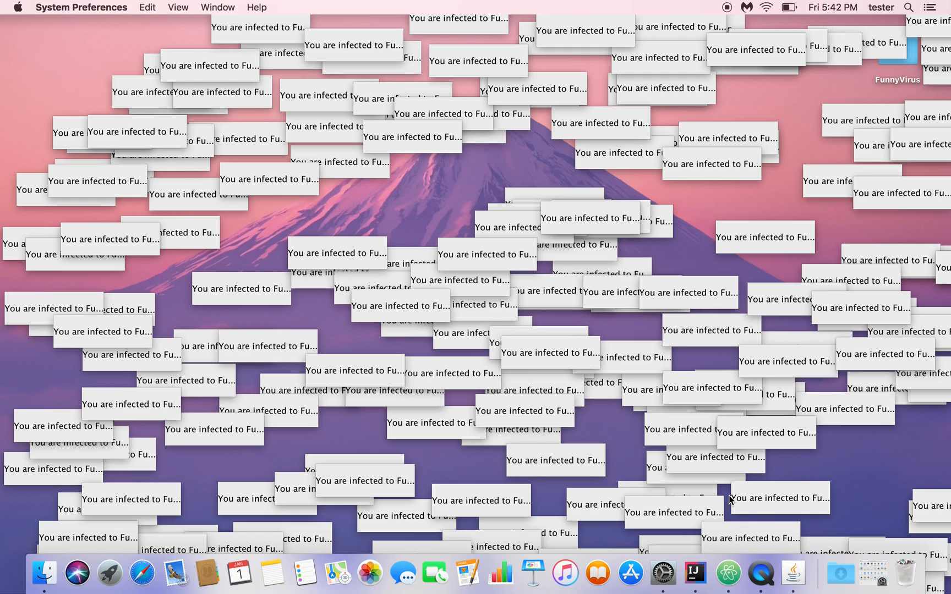
{"action": "mouse_move", "coordinate": [731, 526]}
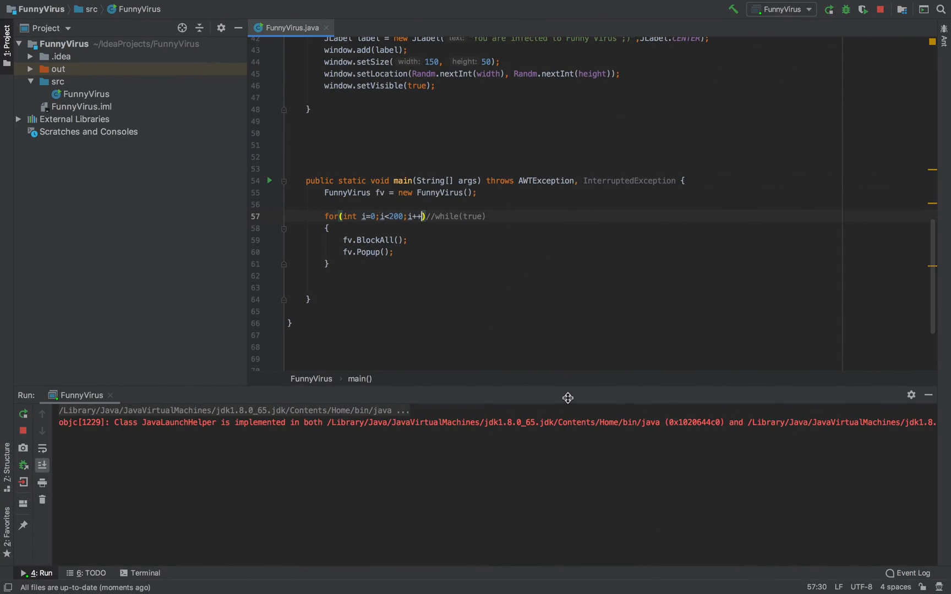
{"action": "mouse_move", "coordinate": [467, 244]}
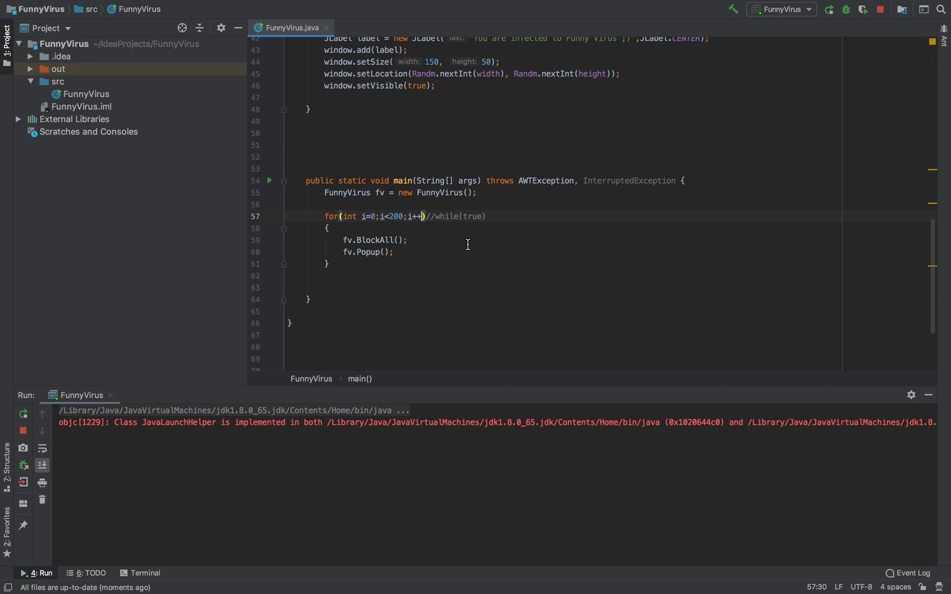
{"action": "mouse_move", "coordinate": [463, 216]}
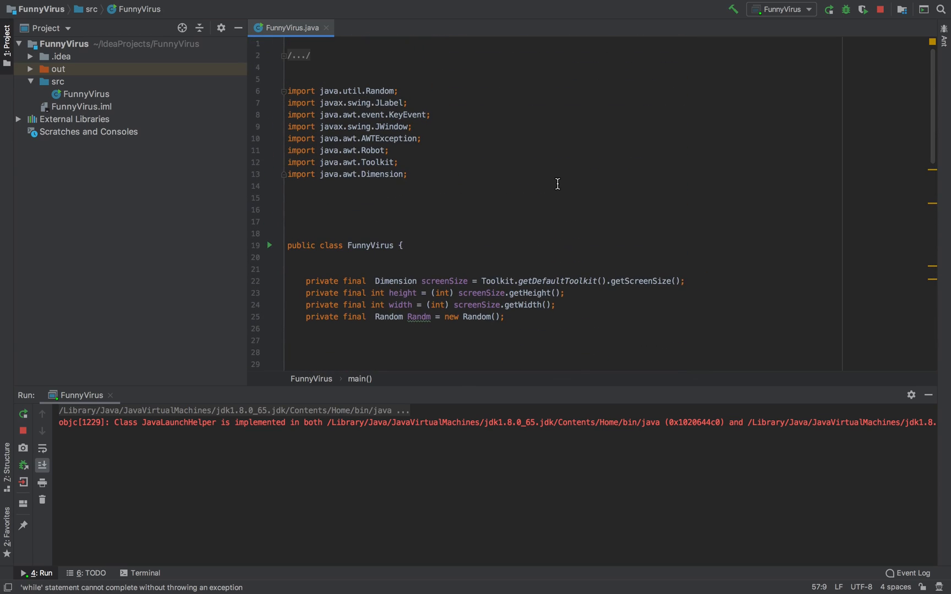
{"action": "mouse_move", "coordinate": [431, 132]}
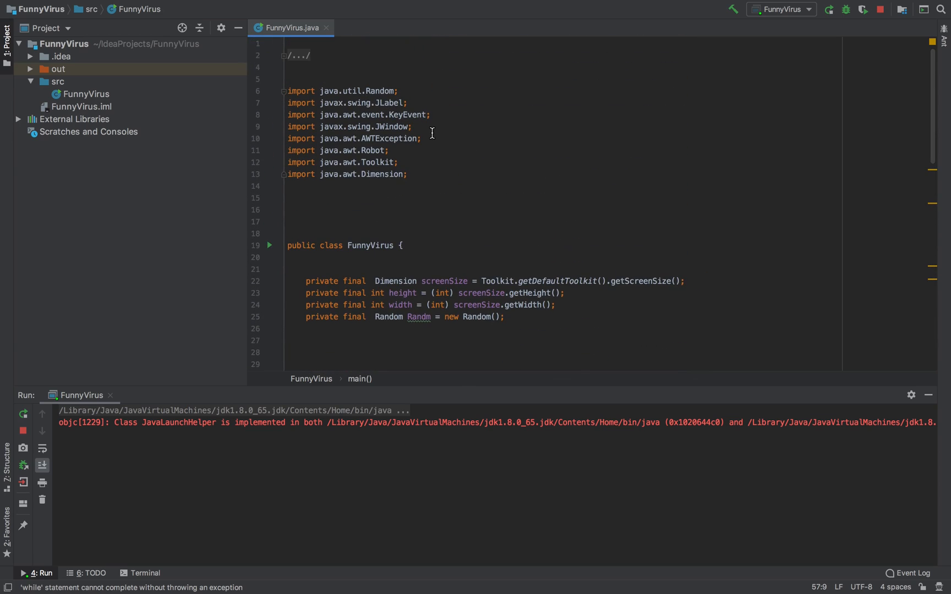
{"action": "mouse_move", "coordinate": [370, 105]}
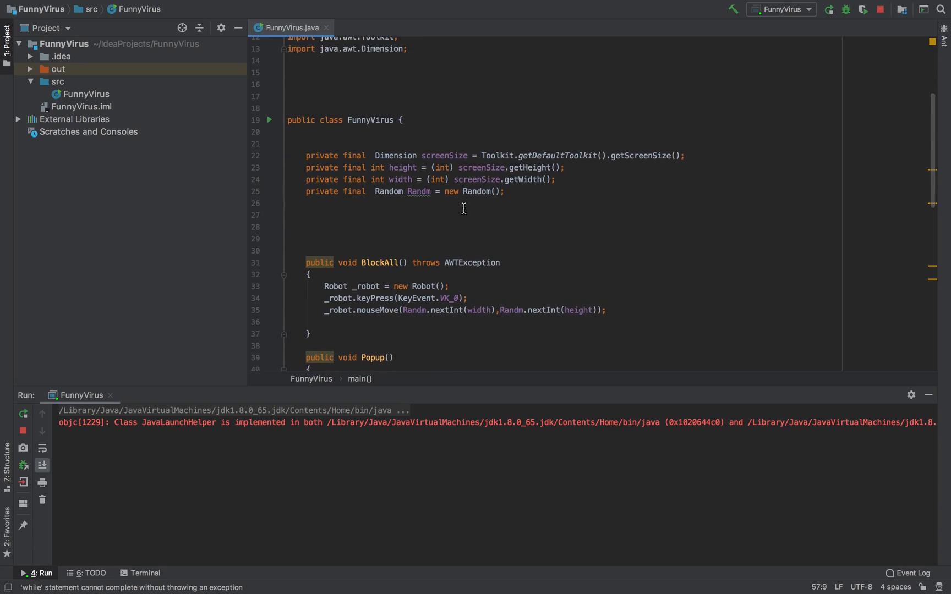
{"action": "scroll", "scroll_direction": "down", "scroll_amount": 3}
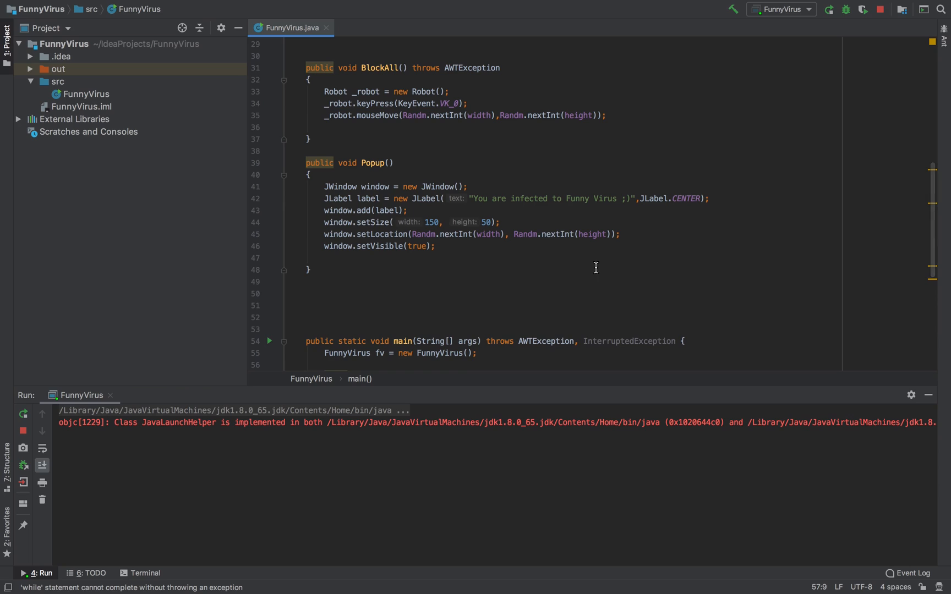